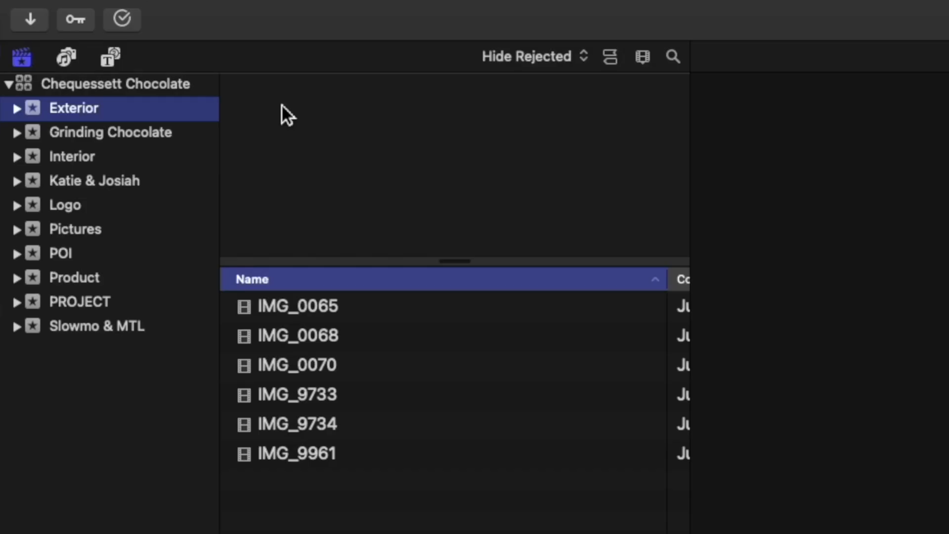
Browse the Katie & Josiah and Pictures events, ending on the empty PROJECT event.
click(95, 180)
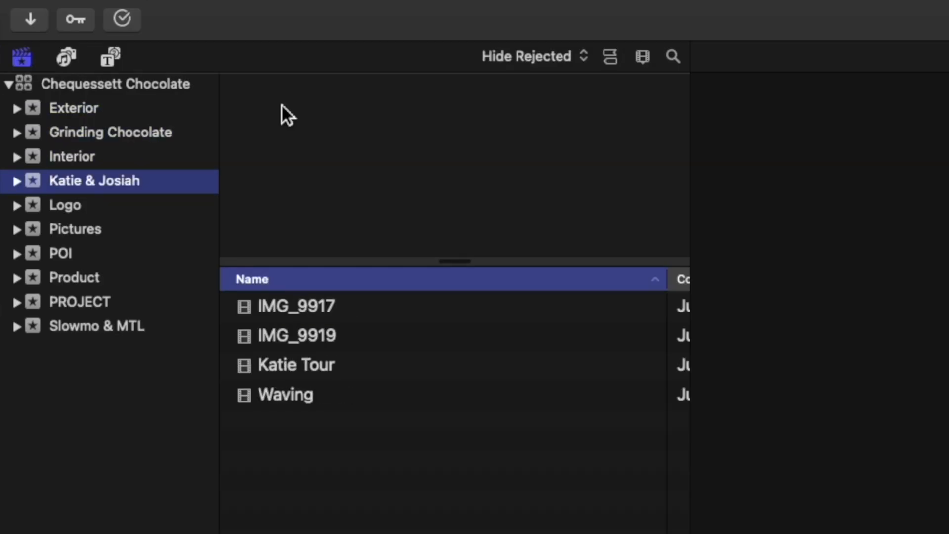
click(75, 228)
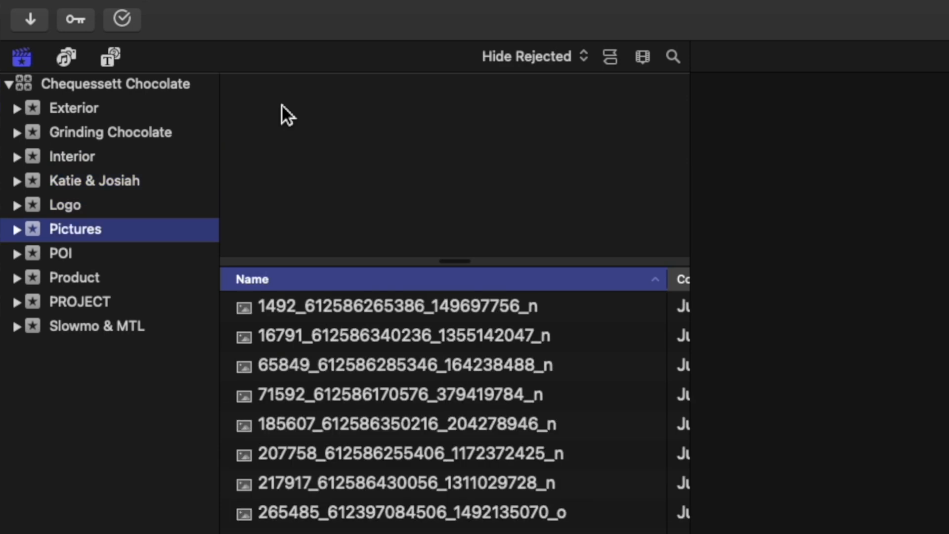
click(74, 277)
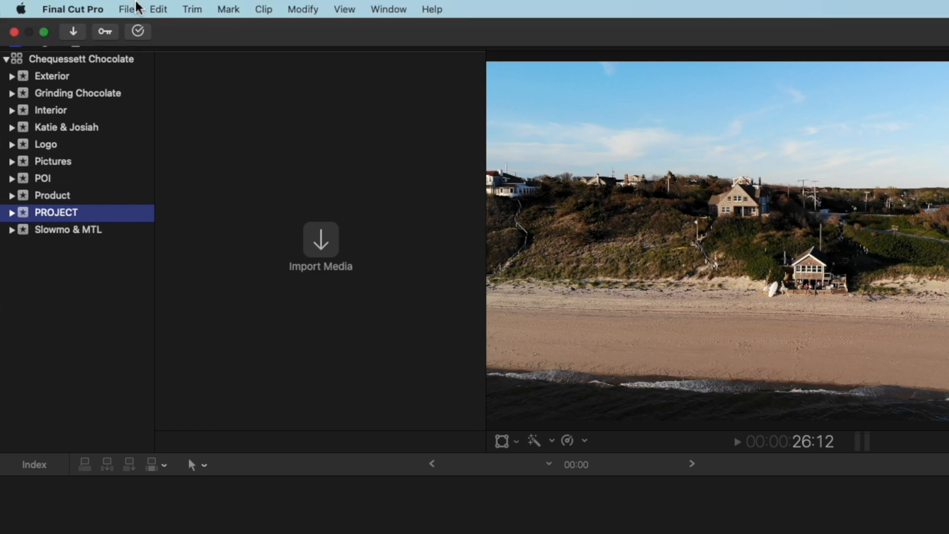
Start a new project named 'Chequessett Chocolate Commercial' in the PROJECT event.
click(125, 9)
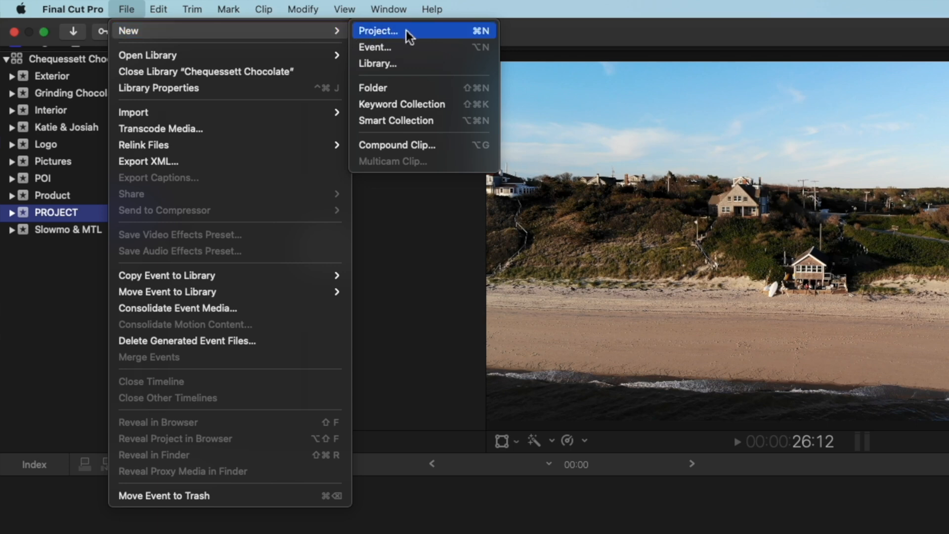
click(378, 31)
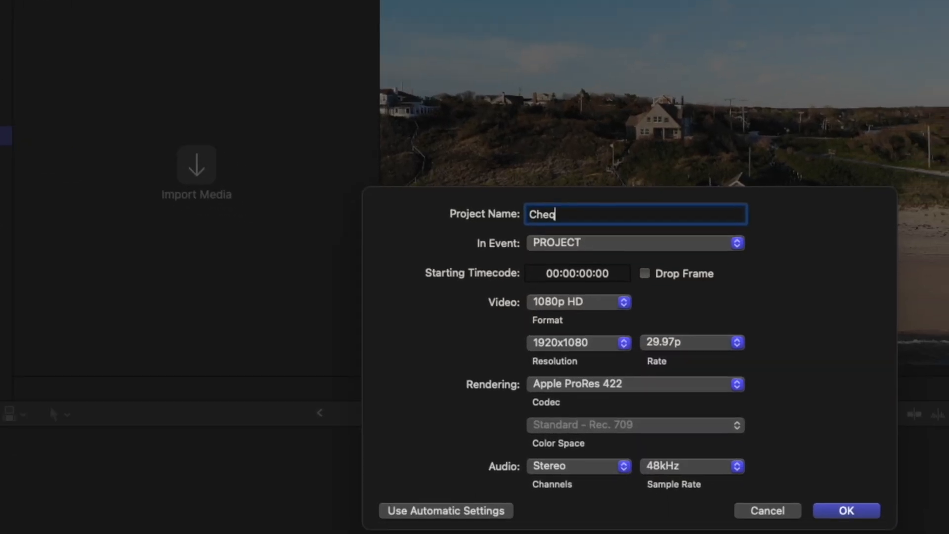
text(hequessett Chocolate Commercial)
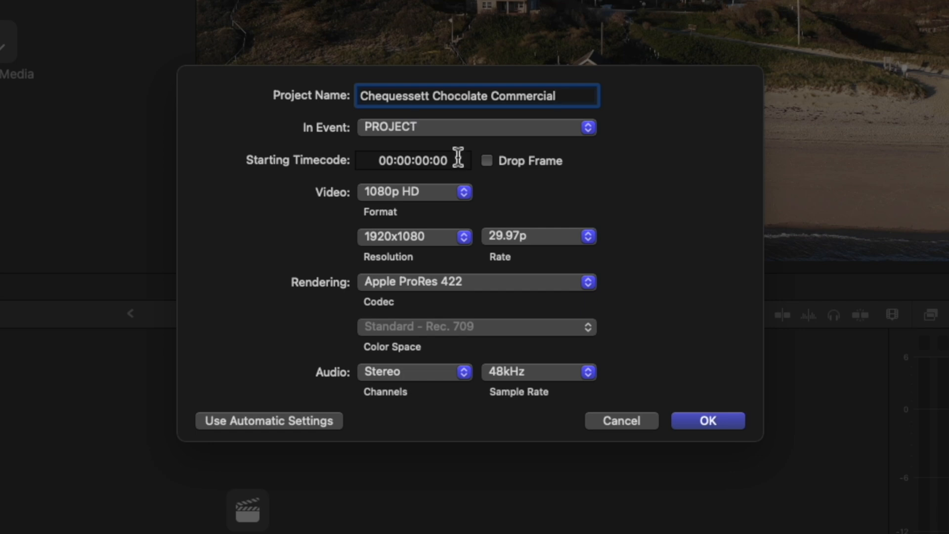
Keep the project at 1080p HD video format with a 29.97p frame rate.
click(414, 192)
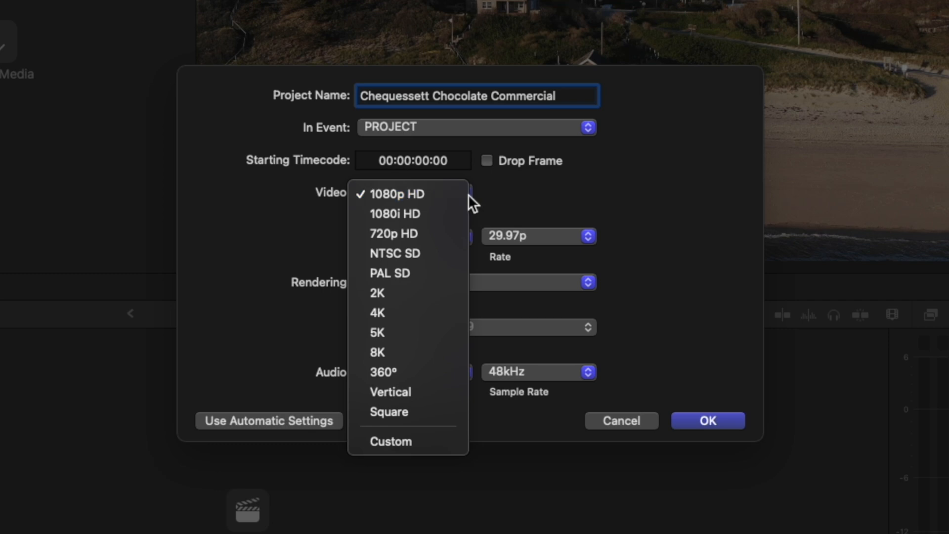
click(397, 194)
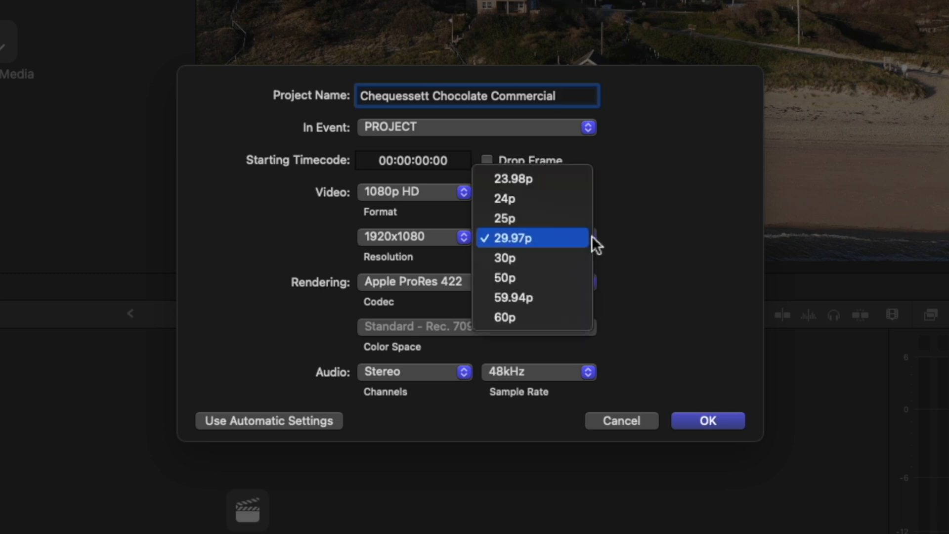
mouse_move(505, 257)
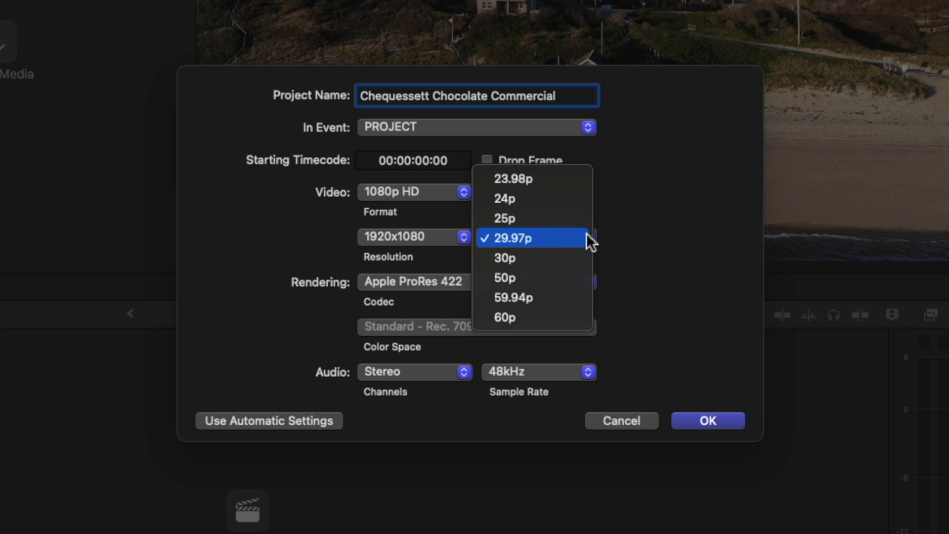
click(511, 238)
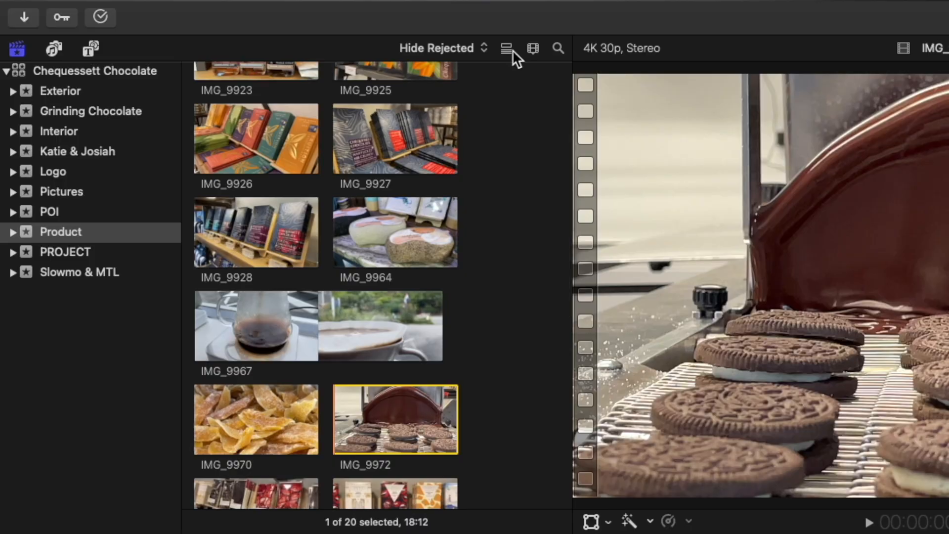
Switch the browser to list view so the event's clips show by name.
click(506, 48)
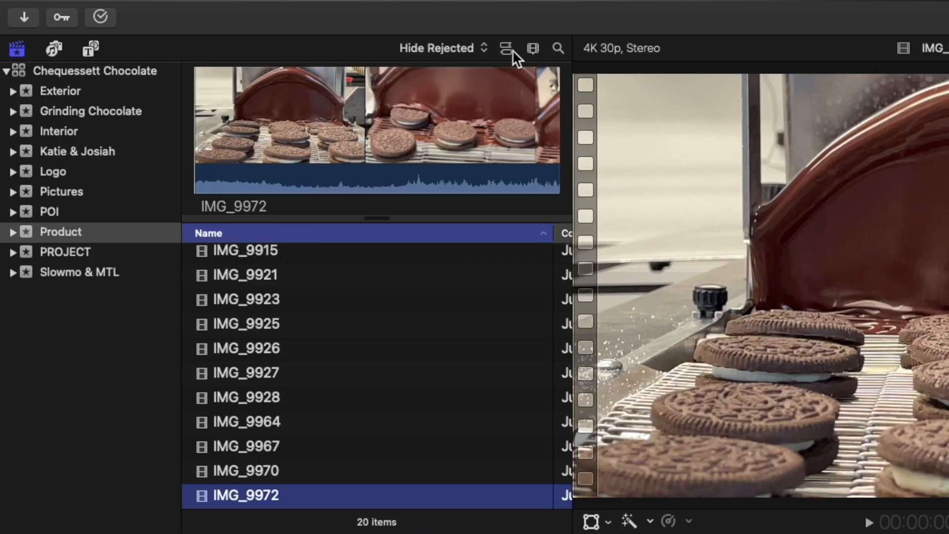